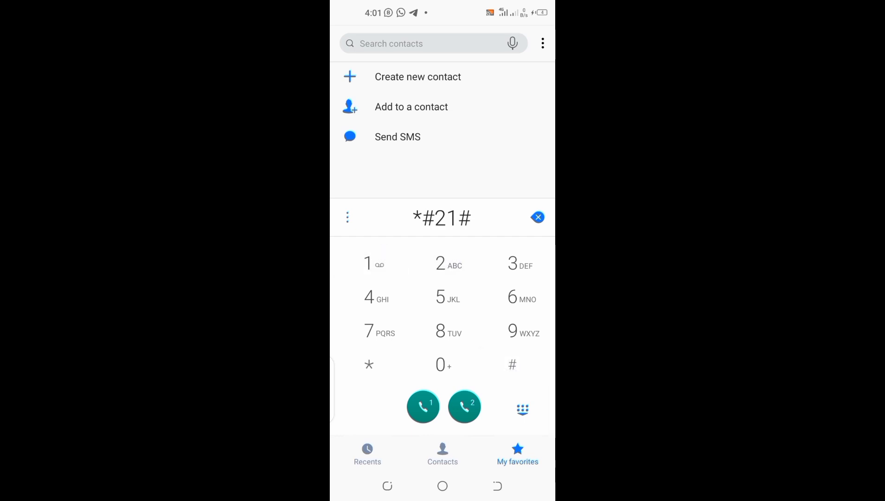
Run *#21# to see every service reported as not forwarded, then dismiss the report
{"action": "left_click", "coordinate": [422, 406]}
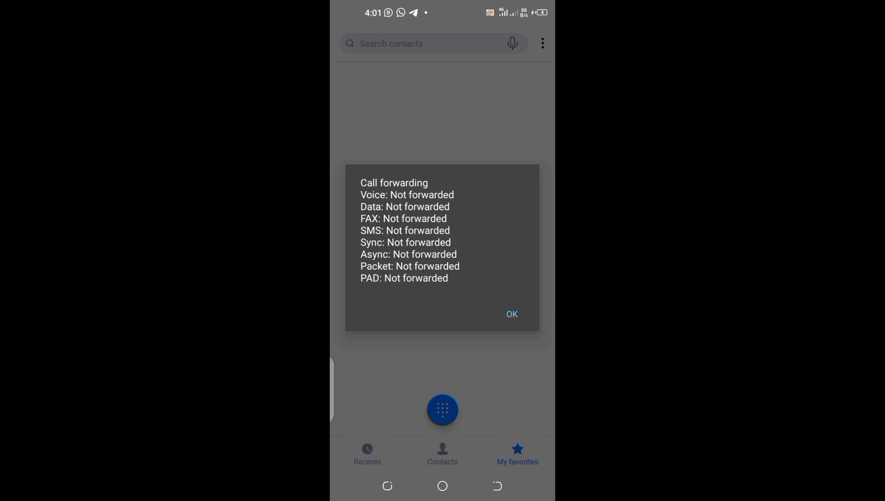
{"action": "left_click", "coordinate": [510, 314]}
{"action": "type", "text": "*#62#"}
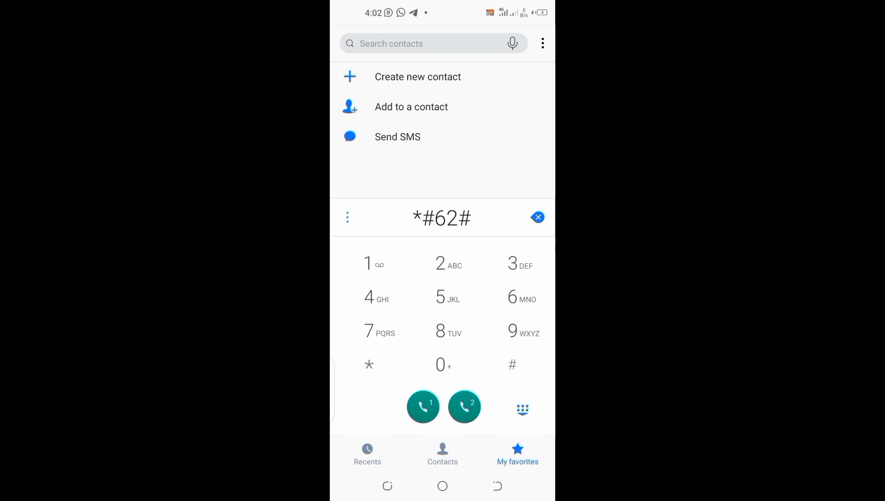
Run *#62# to confirm again that no service is forwarded, then dismiss the report
{"action": "left_click", "coordinate": [422, 405]}
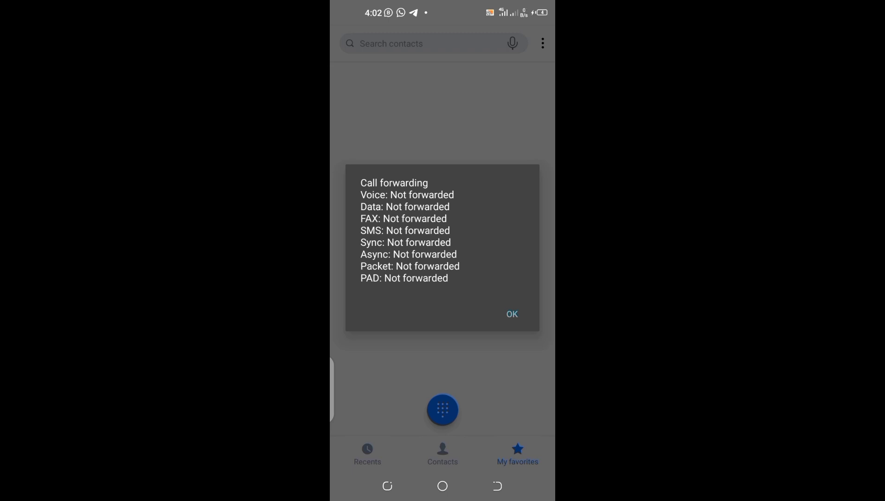
{"action": "left_click", "coordinate": [510, 314]}
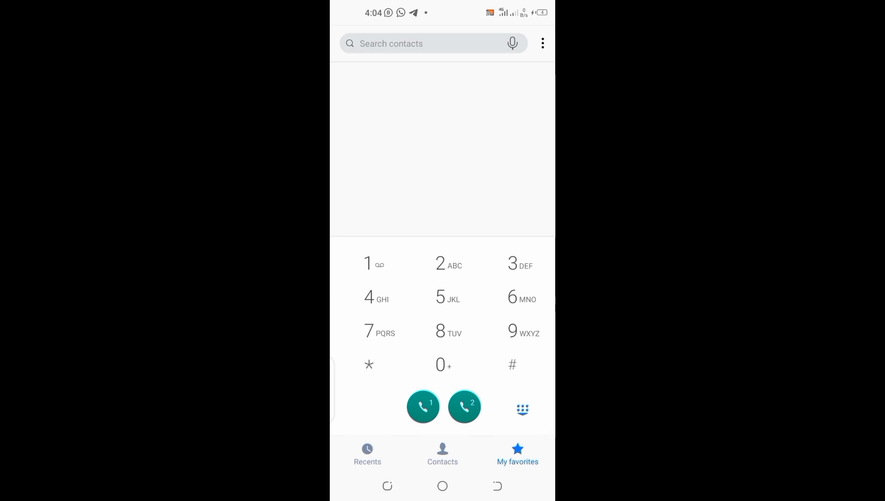
Dial ##21# to erase call forwarding and receive the erasure-successful confirmation
{"action": "left_click", "coordinate": [512, 365]}
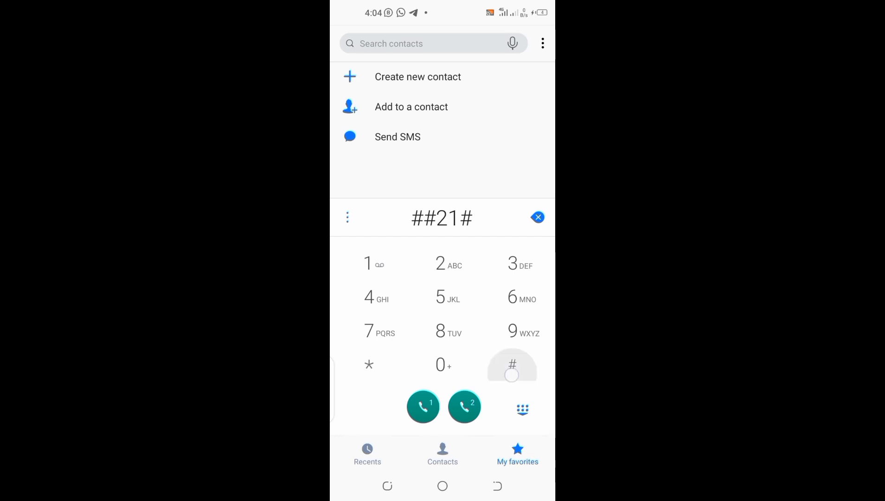
{"action": "left_click", "coordinate": [423, 406]}
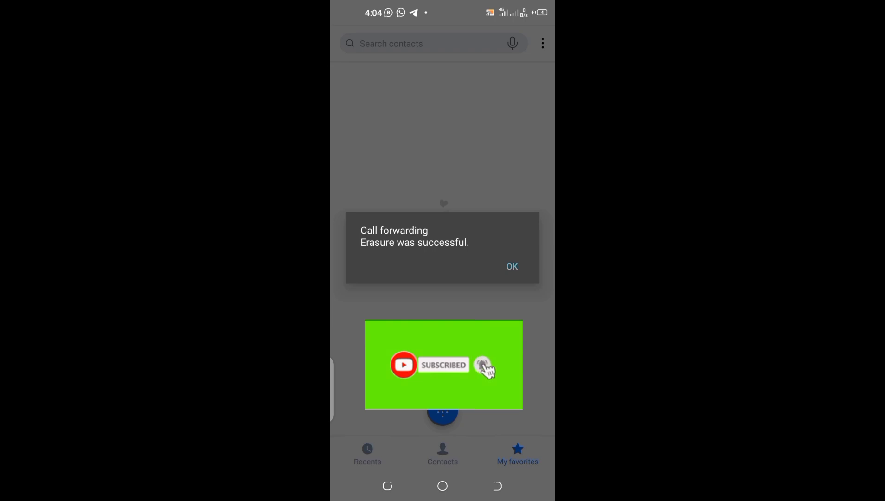
{"action": "mouse_move", "coordinate": [483, 368]}
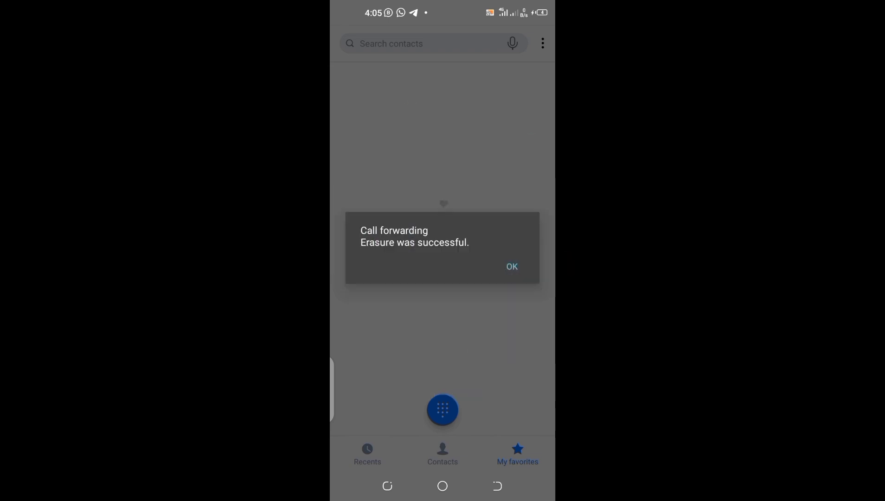
Dismiss the erasure confirmation and begin keying a new code starting with *#
{"action": "left_click", "coordinate": [511, 267]}
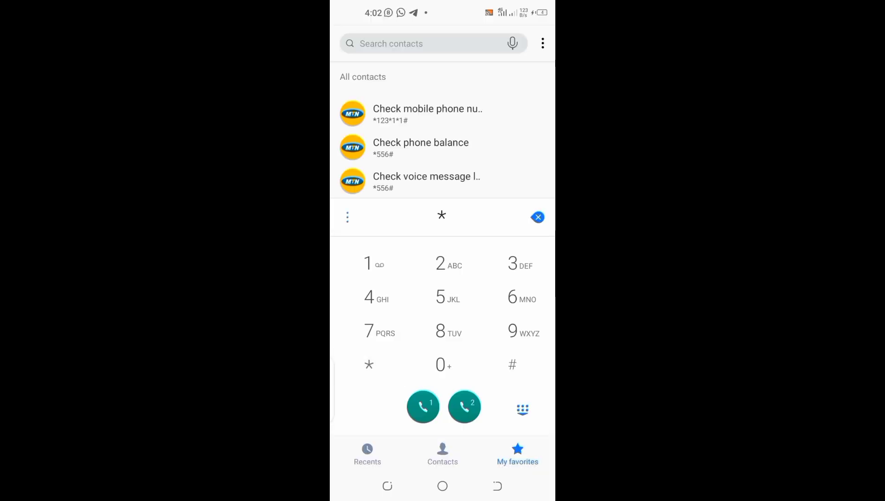
{"action": "left_click", "coordinate": [512, 365]}
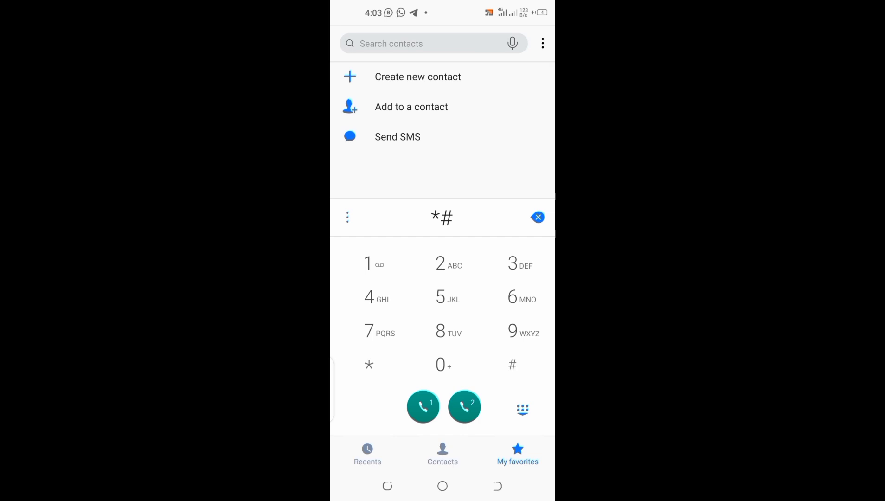